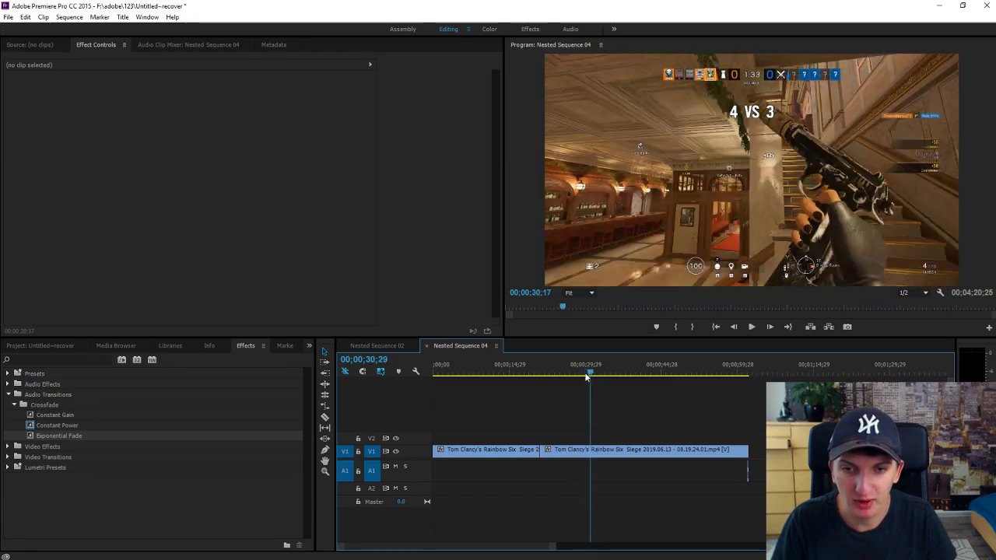
Scrub to the cut points on the gameplay clip and unlink the middle section's video from its audio
{"action": "left_click_drag", "start_coordinate": [589, 374], "coordinate": [563, 373]}
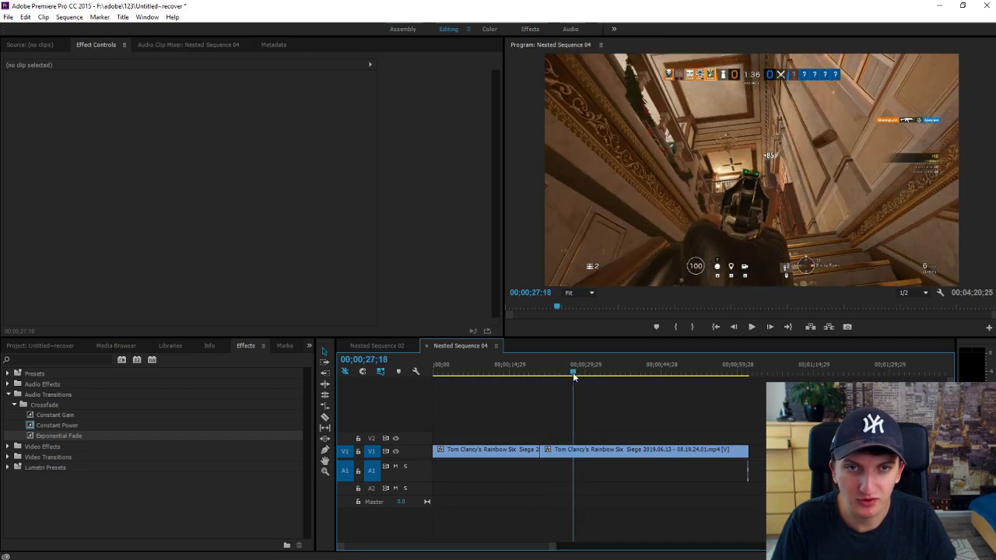
{"action": "left_click_drag", "start_coordinate": [574, 375], "coordinate": [560, 375]}
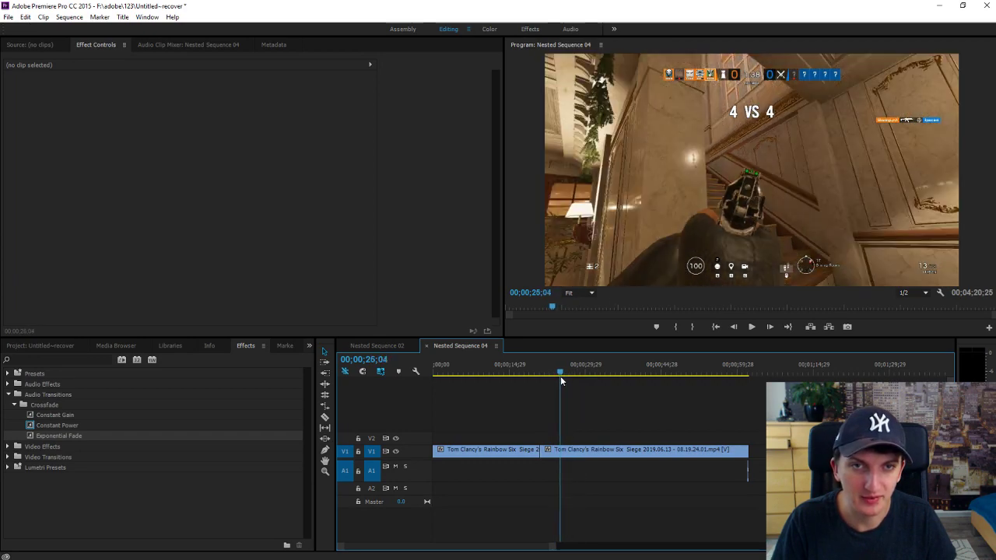
{"action": "left_click_drag", "start_coordinate": [561, 372], "coordinate": [554, 372]}
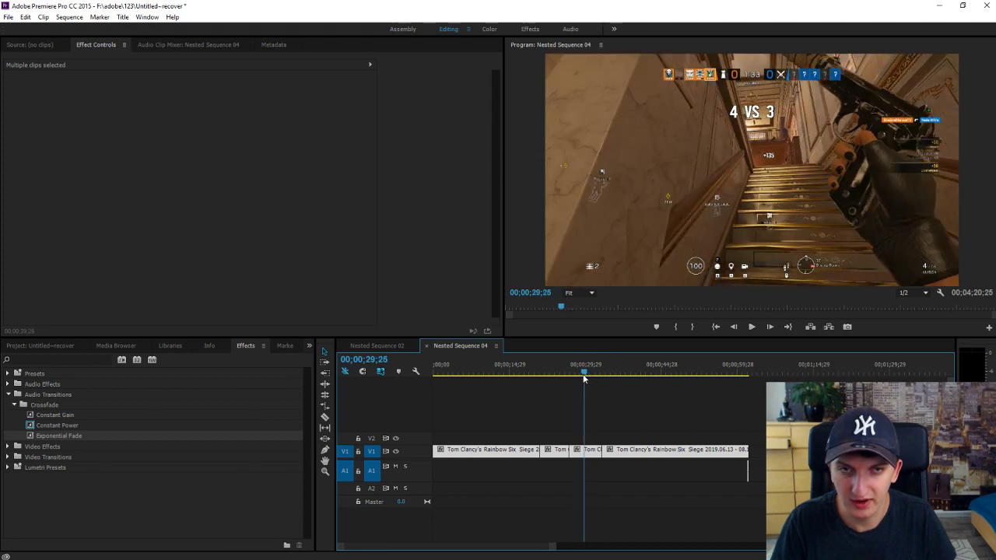
{"action": "left_click_drag", "start_coordinate": [585, 380], "coordinate": [579, 379]}
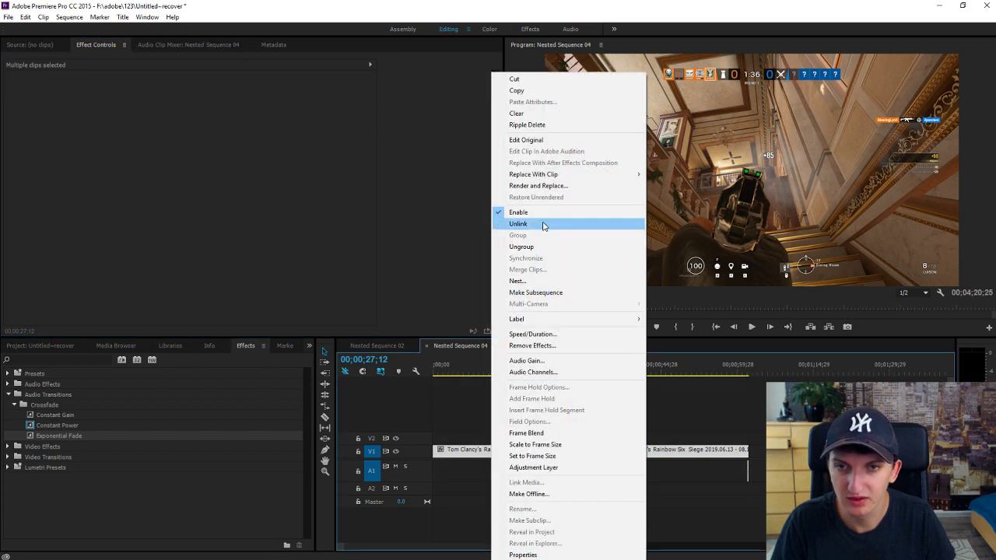
{"action": "left_click", "coordinate": [518, 224]}
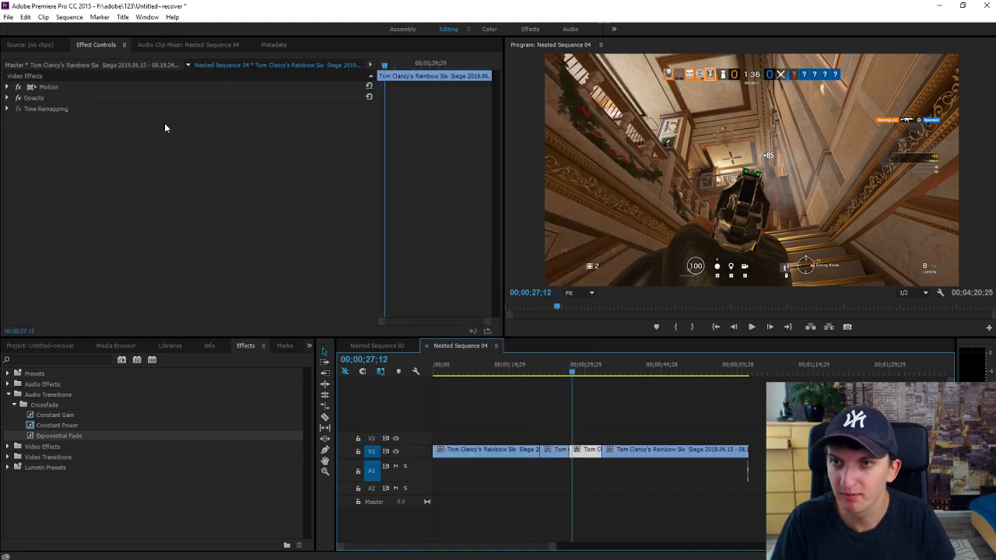
Expand Motion, raise the Scale on the split-off section and razor-cut the clip further along
{"action": "left_click", "coordinate": [7, 87]}
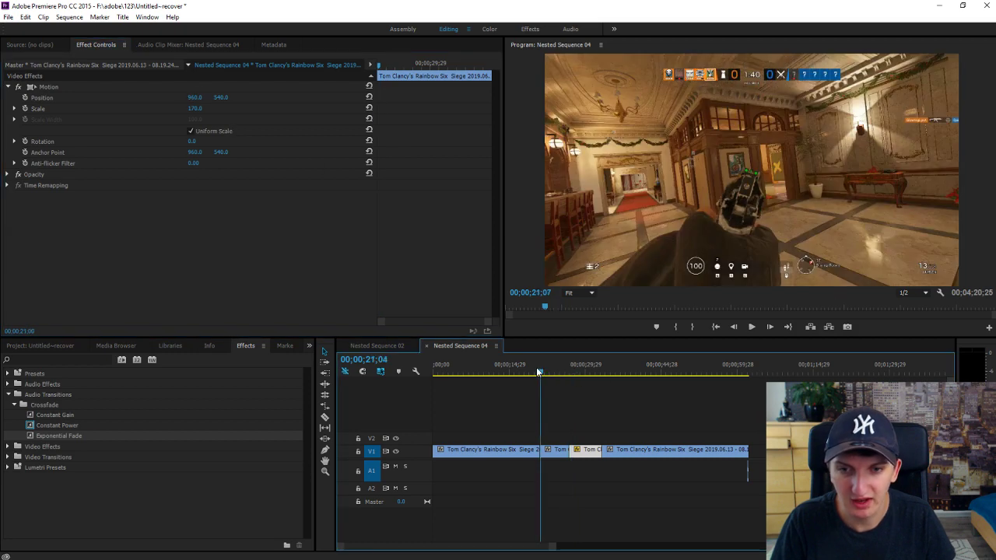
{"action": "left_click", "coordinate": [751, 327]}
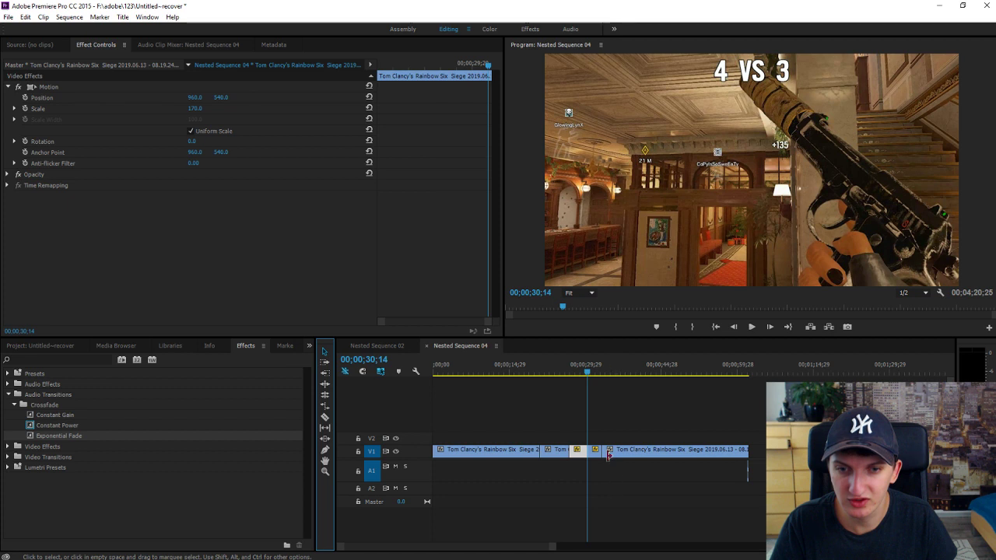
Make the Scale value of the section after the new cut editable to reset it to 100%
{"action": "double_click", "coordinate": [196, 109]}
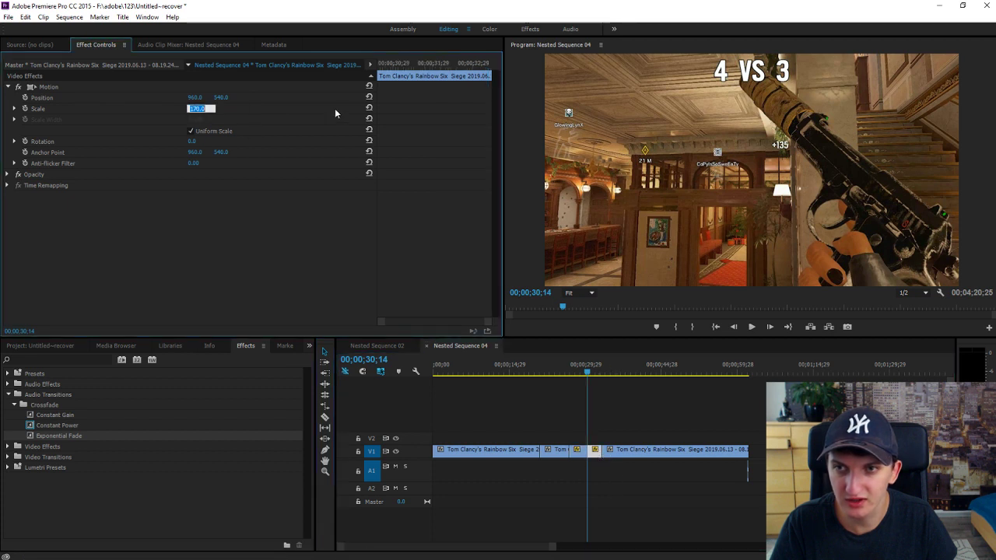